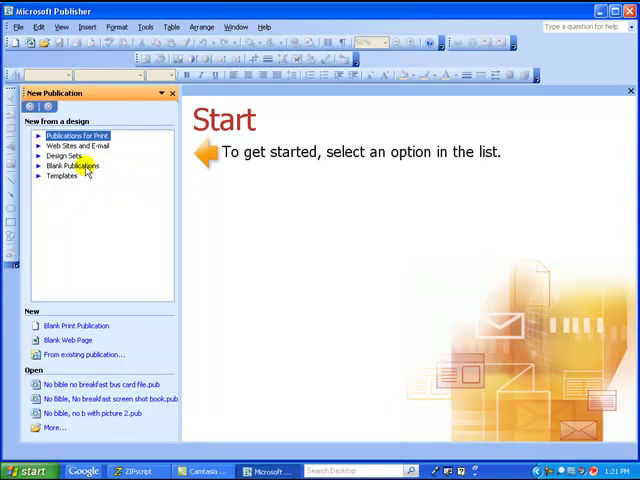
# Start a new blank Publication for Print page to build the card on.
pyautogui.click(72, 164)
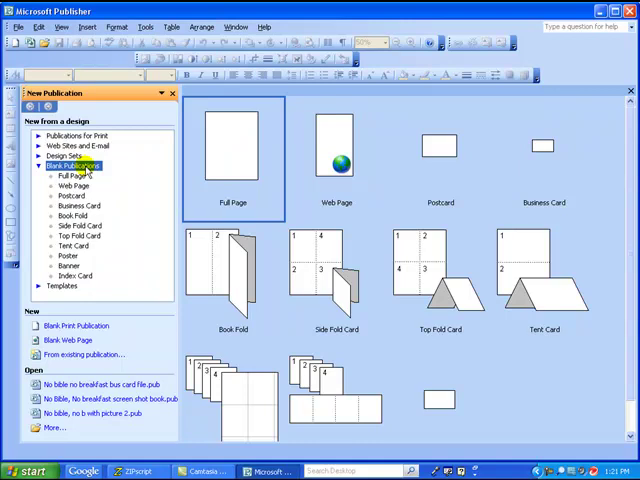
pyautogui.click(546, 150)
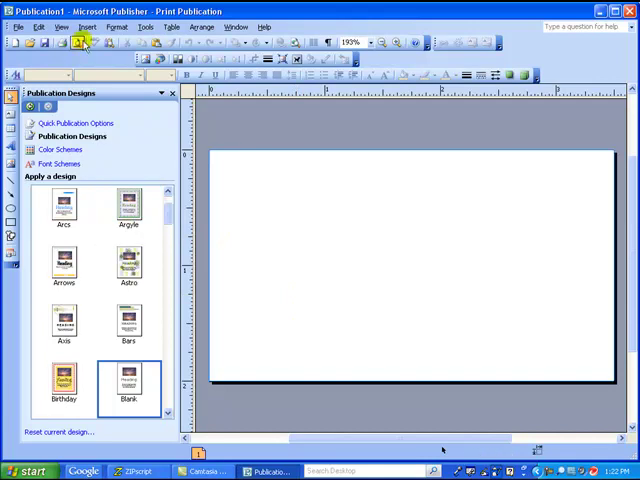
# Insert a Bible clip-art image and shrink it onto the left half of the page.
pyautogui.click(88, 28)
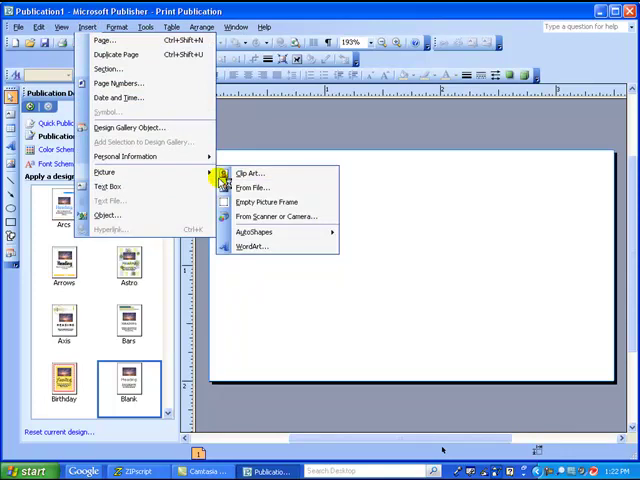
pyautogui.click(248, 172)
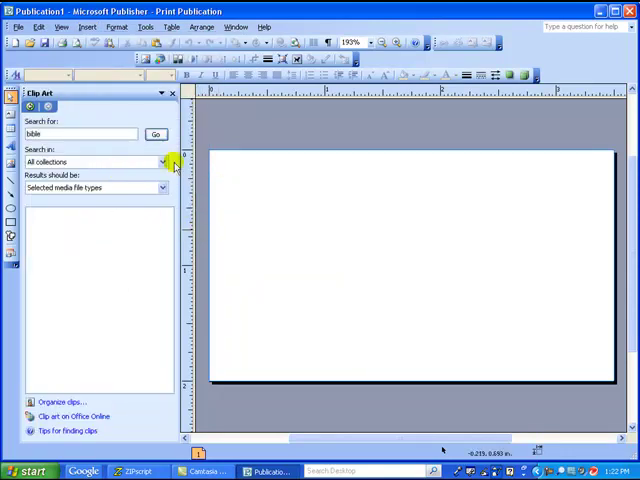
pyautogui.click(156, 132)
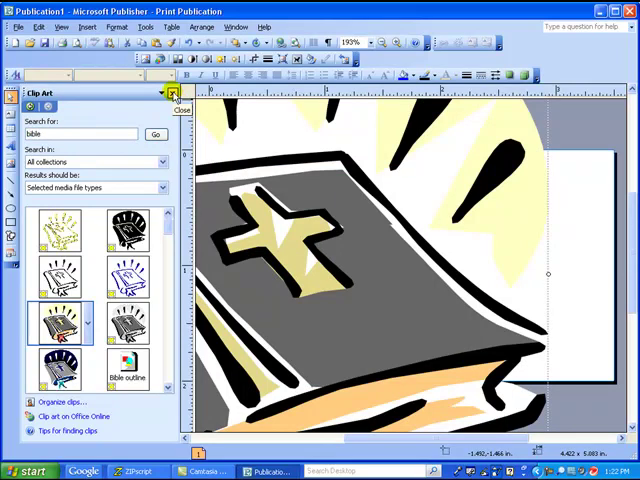
pyautogui.click(172, 94)
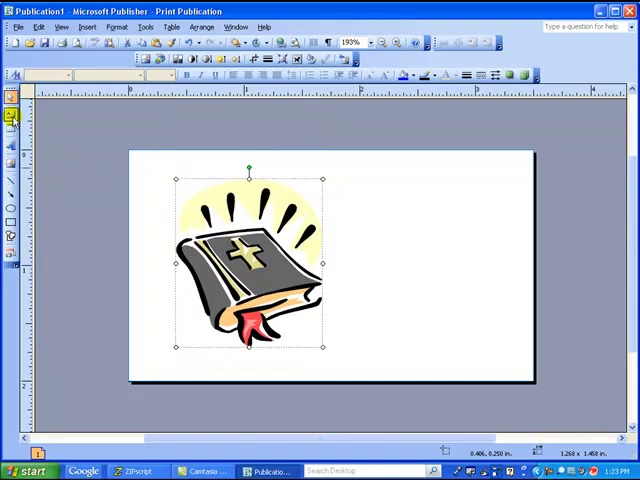
# Draw a text box right of the Bible and enter 'No Bible...... No Breakfast!'.
pyautogui.moveTo(348, 196); pyautogui.dragTo(488, 328)
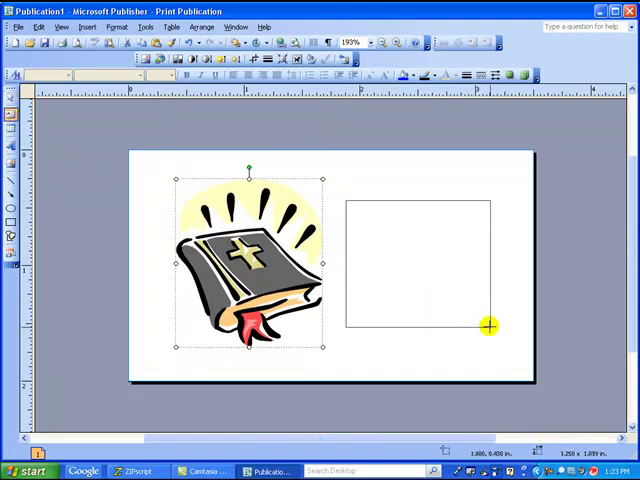
pyautogui.write('No')
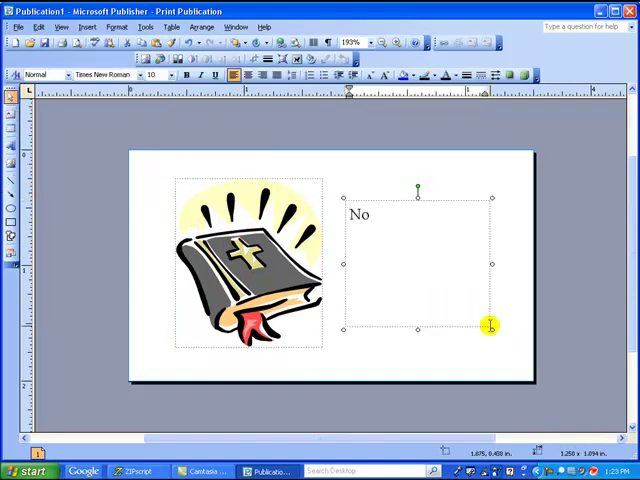
pyautogui.write('Bible.....')
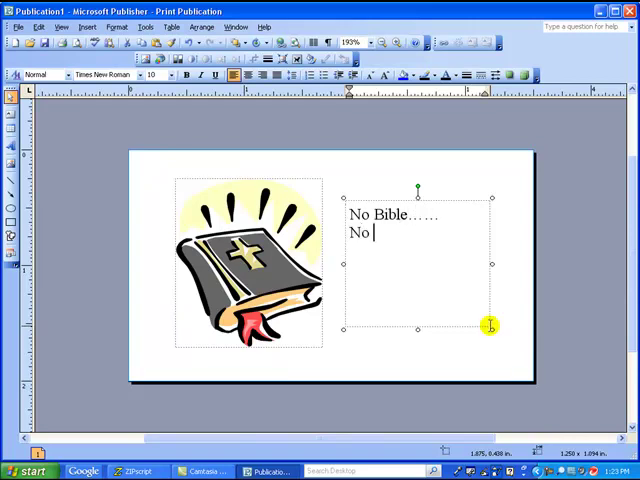
pyautogui.write('Breakfast')
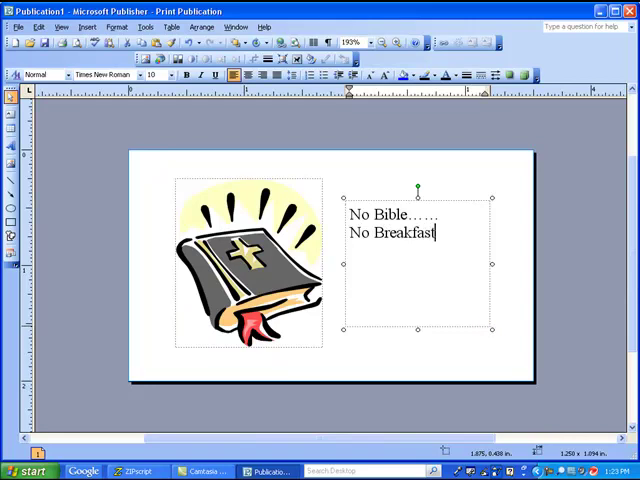
pyautogui.write('!')
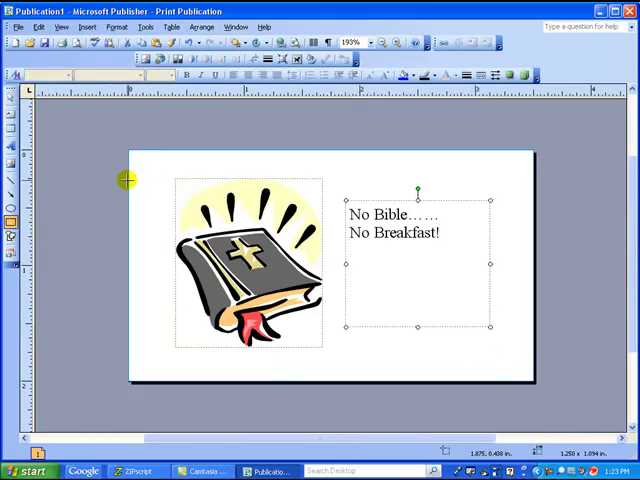
pyautogui.moveTo(408, 272)
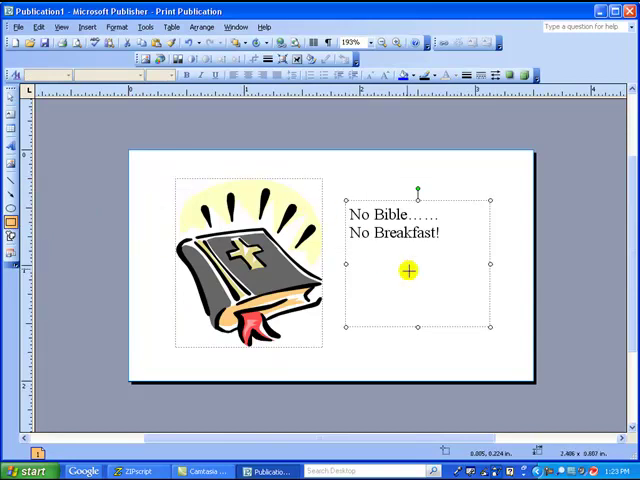
# Cover the card with a yellow-filled rectangle and send it behind the picture and text.
pyautogui.moveTo(408, 272); pyautogui.dragTo(532, 352)
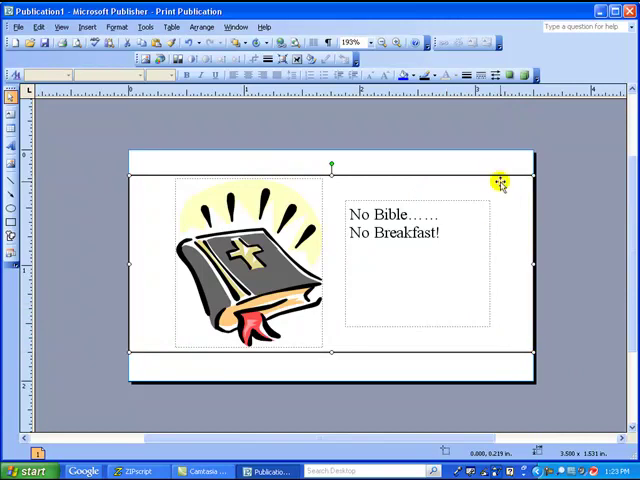
pyautogui.moveTo(424, 124)
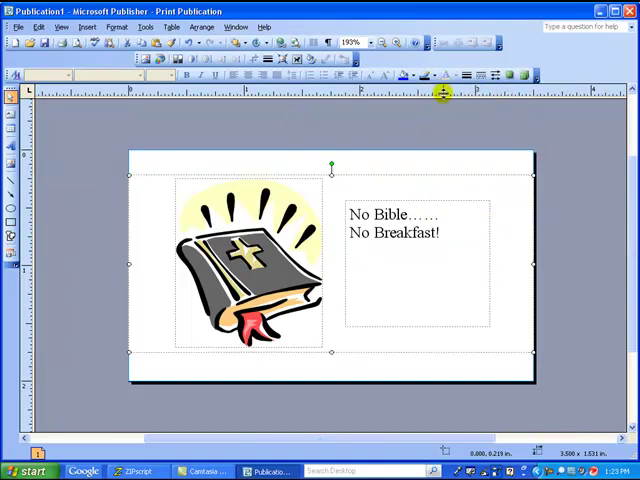
pyautogui.moveTo(406, 72)
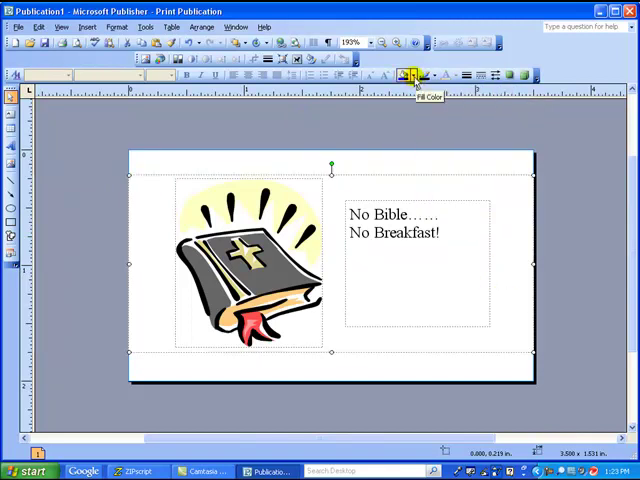
pyautogui.click(412, 72)
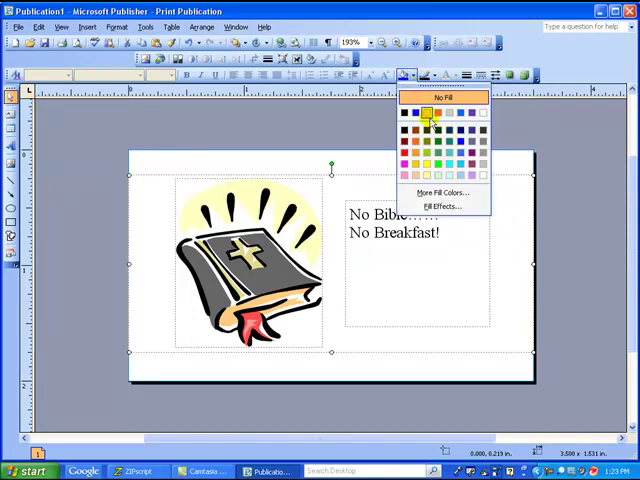
pyautogui.click(420, 116)
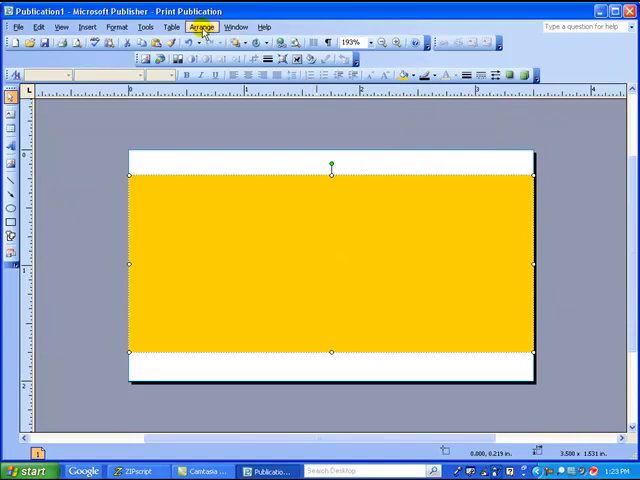
pyautogui.click(204, 28)
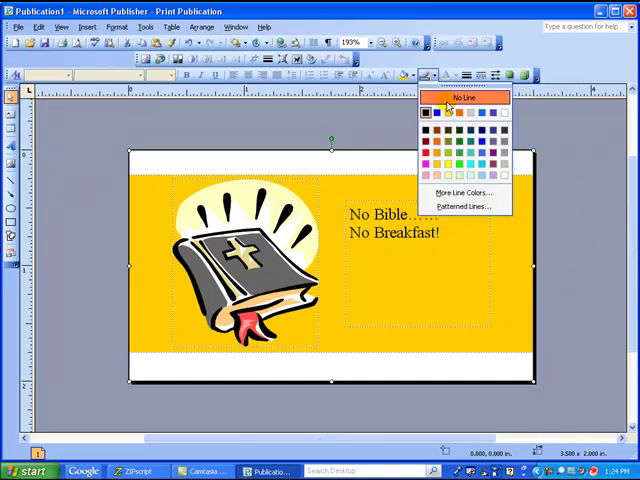
# Fill the outer rectangle blue, send it to back and reposition the objects on the yellow band.
pyautogui.click(418, 72)
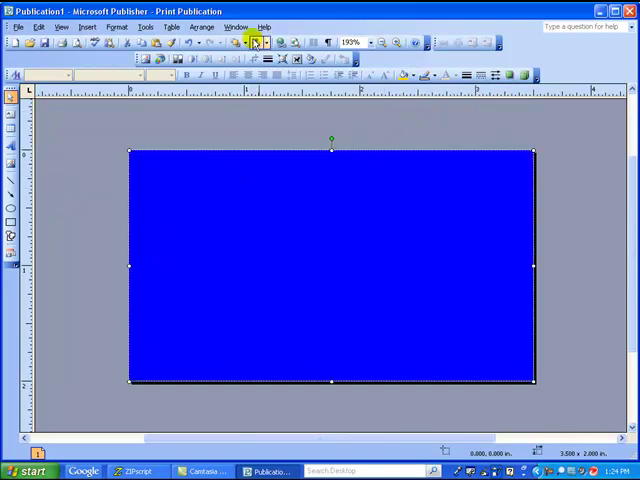
pyautogui.click(212, 26)
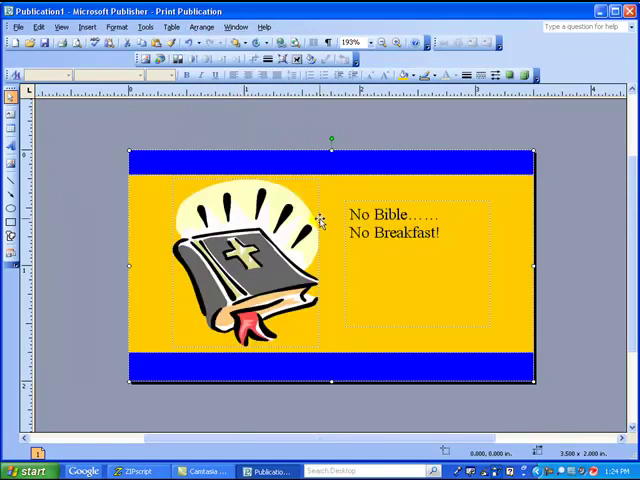
pyautogui.moveTo(332, 388); pyautogui.dragTo(332, 358)
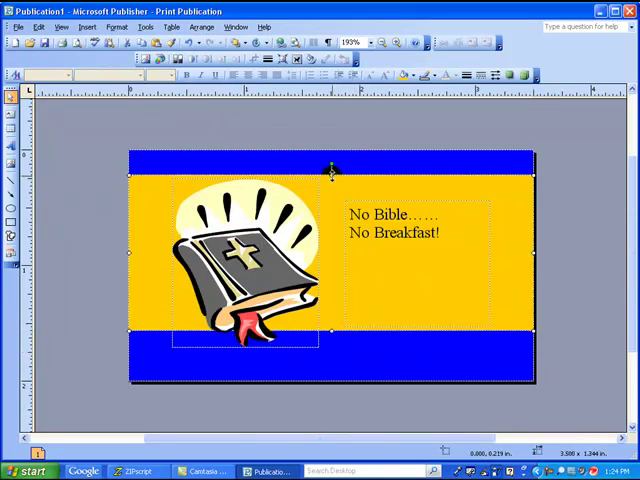
pyautogui.moveTo(332, 170); pyautogui.dragTo(332, 188)
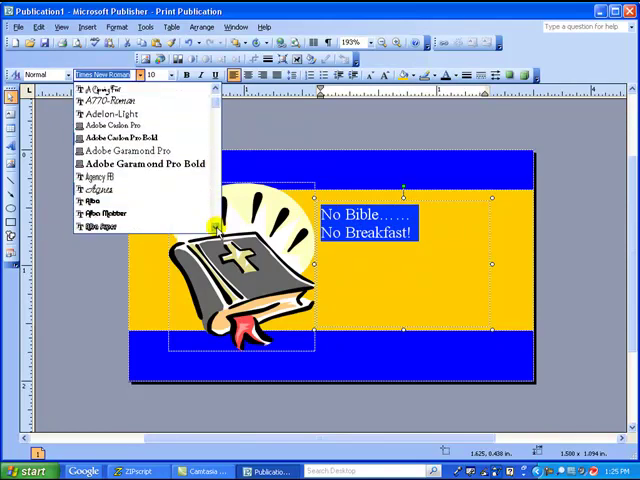
# Set the slogan in Albertus Extra Bold, black and larger to fill the right side.
pyautogui.scroll(-3)
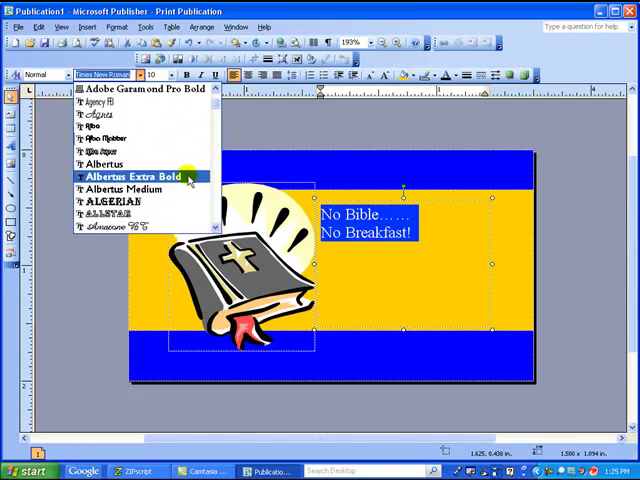
pyautogui.click(124, 176)
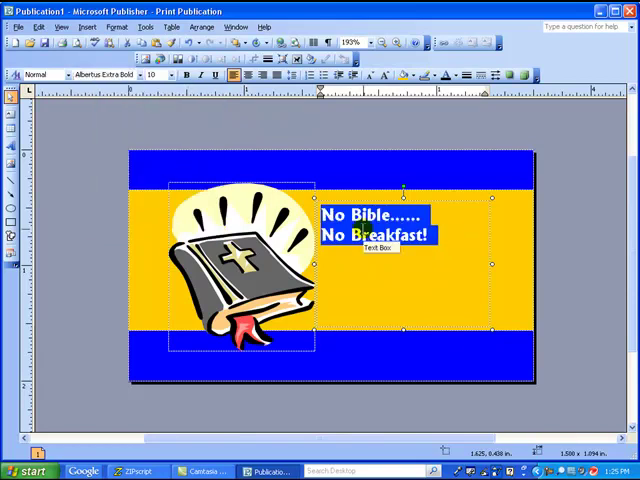
pyautogui.click(164, 76)
pyautogui.write('16')
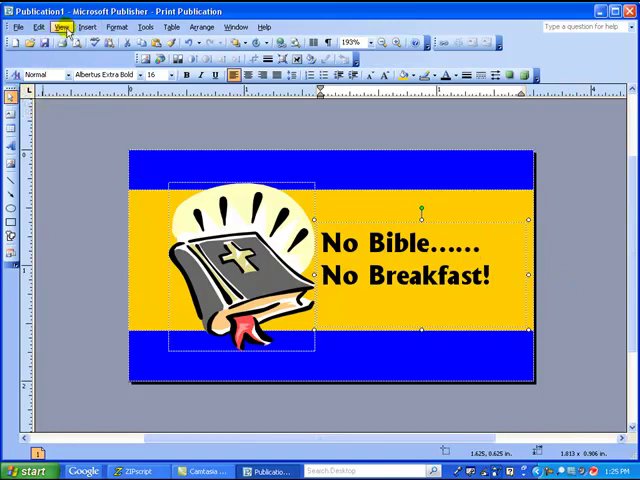
# Hide Boundaries and Guides, then marquee-select the whole card to group its elements.
pyautogui.click(62, 26)
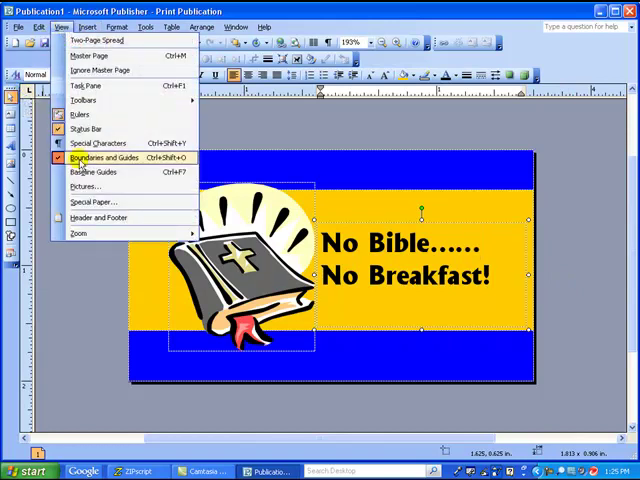
pyautogui.click(104, 156)
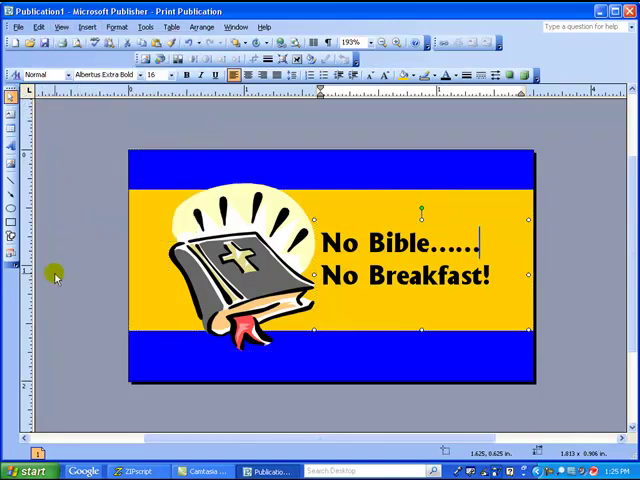
pyautogui.click(596, 300)
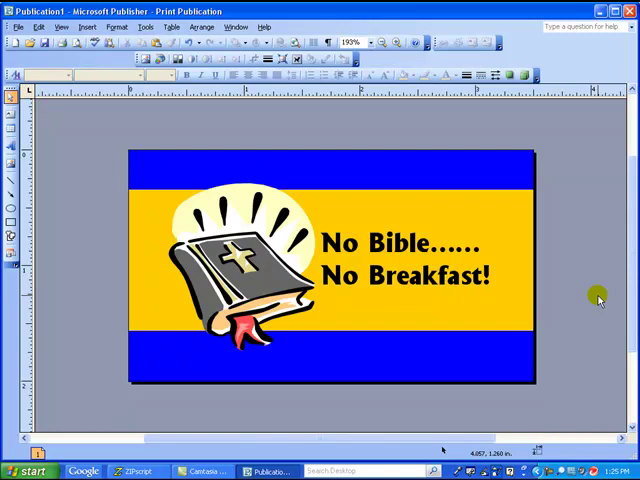
pyautogui.moveTo(162, 184)
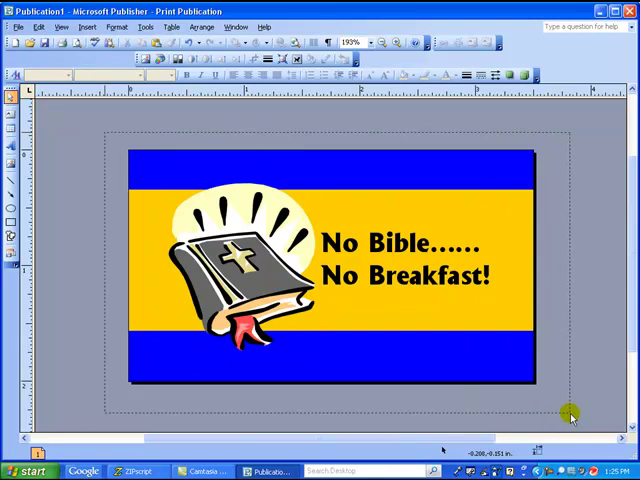
pyautogui.click(330, 270)
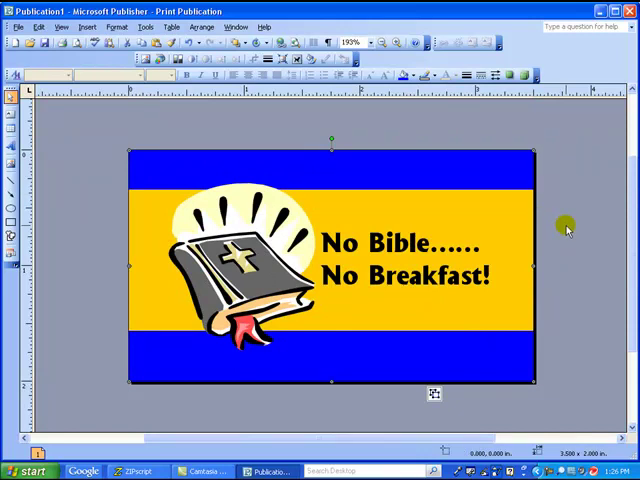
pyautogui.moveTo(526, 360)
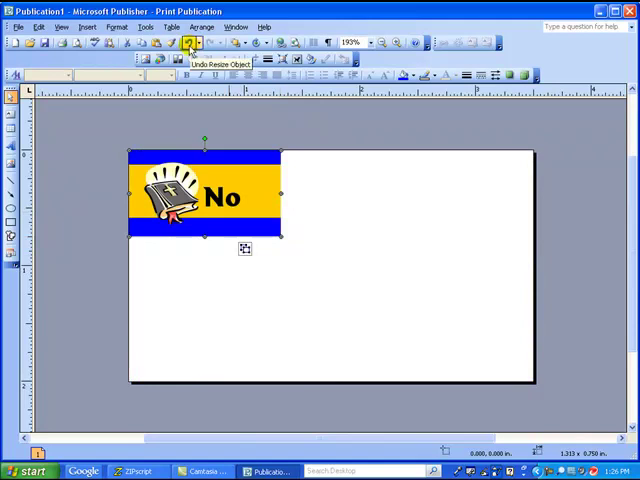
pyautogui.moveTo(284, 238); pyautogui.dragTo(544, 380)
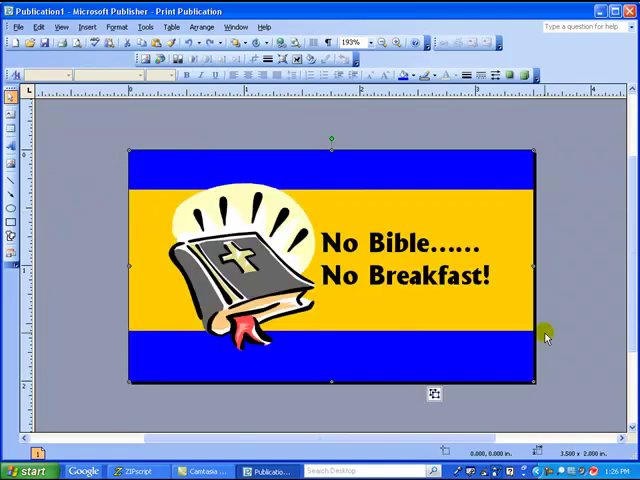
pyautogui.moveTo(570, 336)
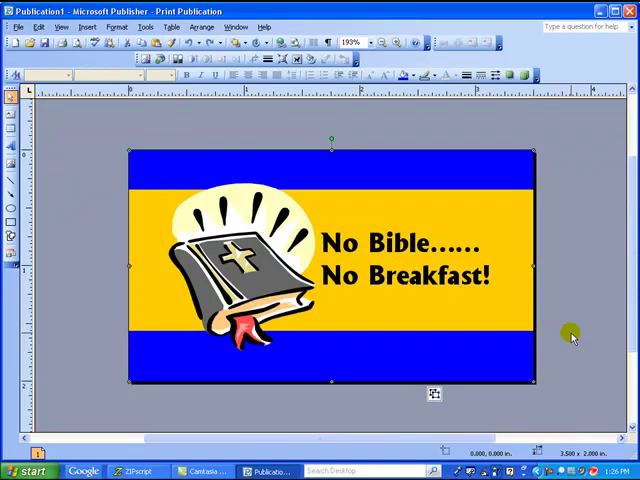
pyautogui.moveTo(94, 272)
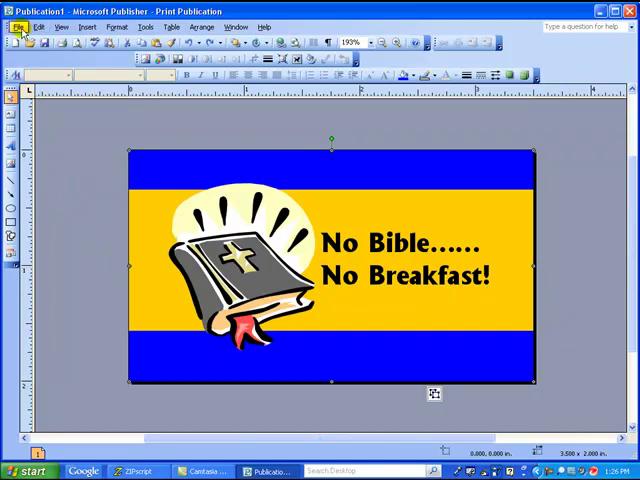
# Start Save As and name the file Bible Card.
pyautogui.click(16, 24)
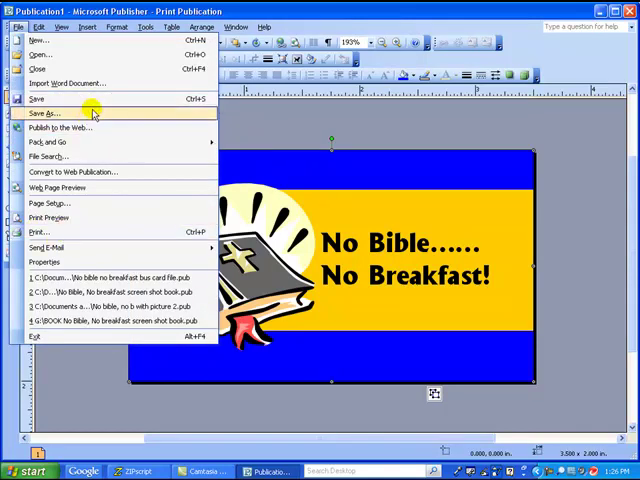
pyautogui.click(44, 112)
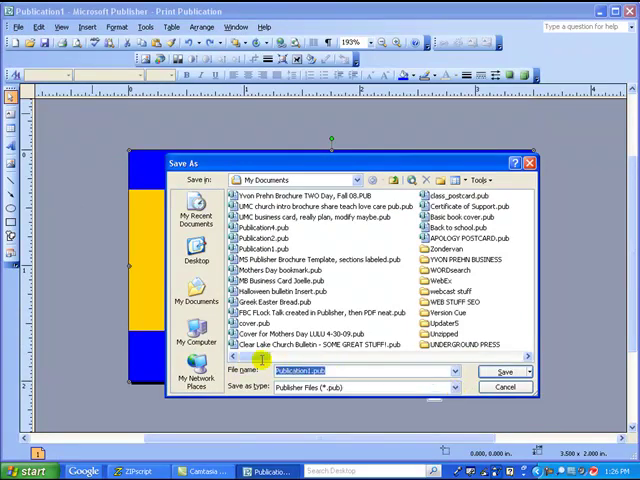
pyautogui.write('Bible Card')
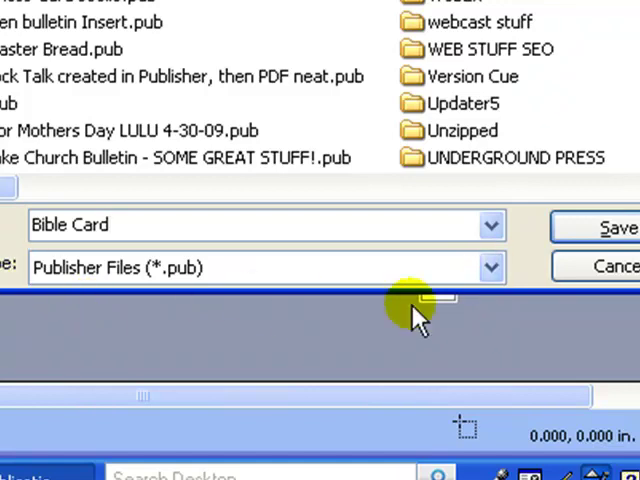
pyautogui.click(490, 268)
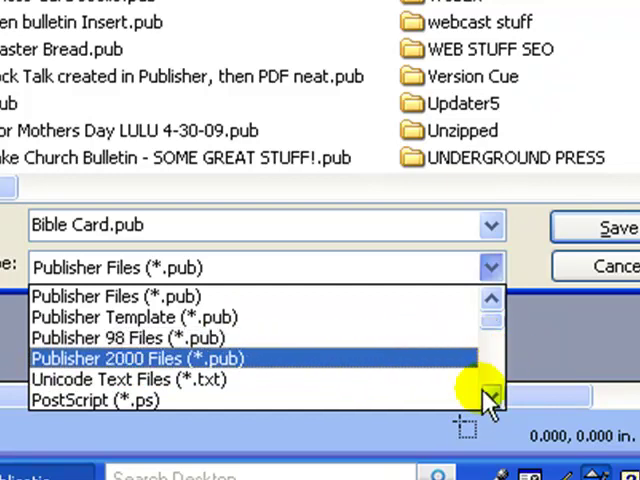
# Choose JPEG File Interchange Format (*.jpg) as the save type.
pyautogui.click(488, 394)
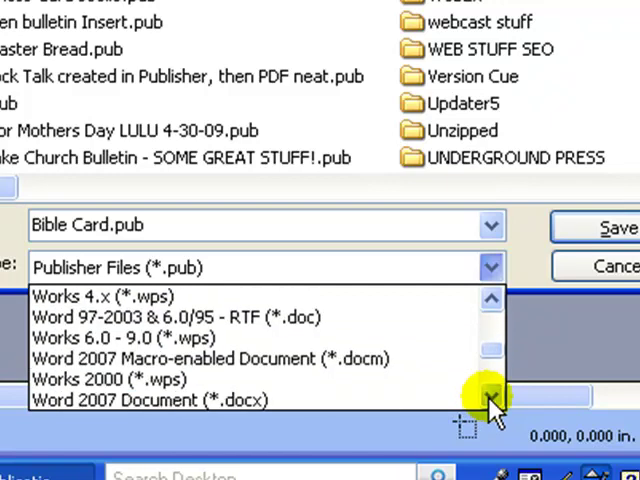
pyautogui.scroll(-3)
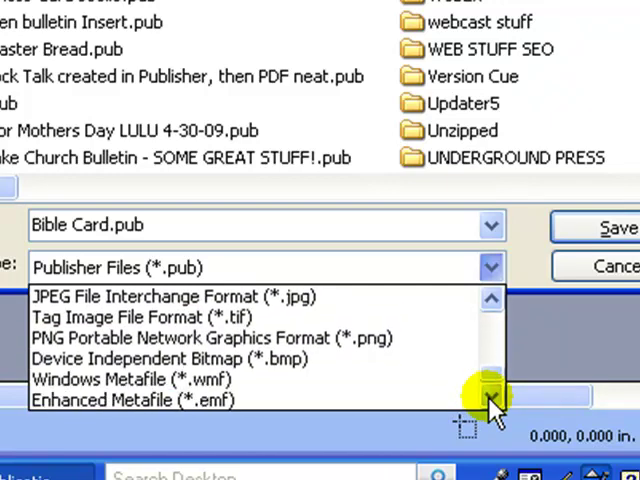
pyautogui.click(492, 300)
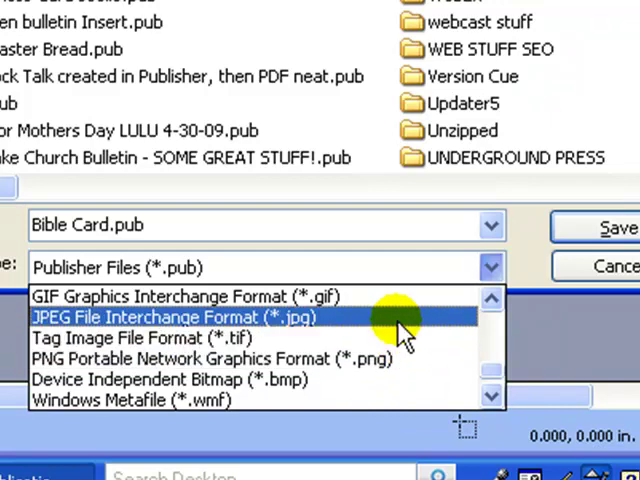
pyautogui.click(170, 316)
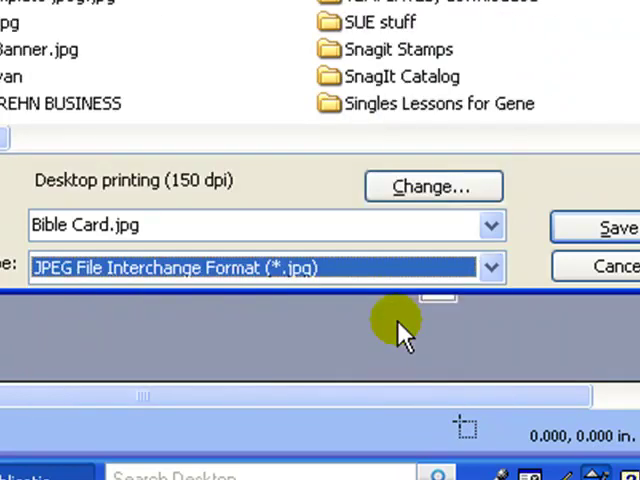
pyautogui.moveTo(336, 298)
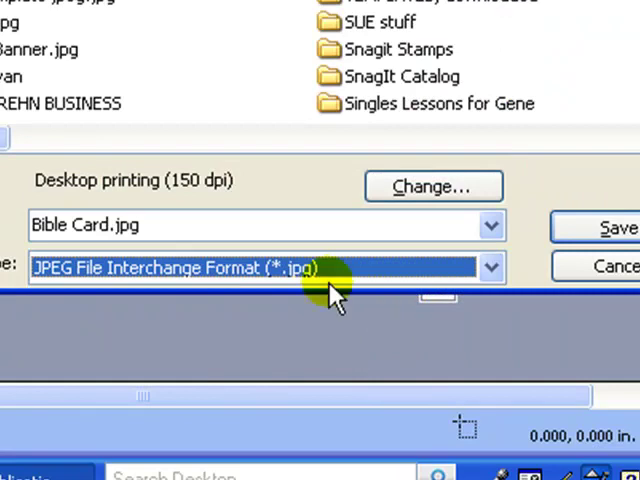
pyautogui.moveTo(204, 184)
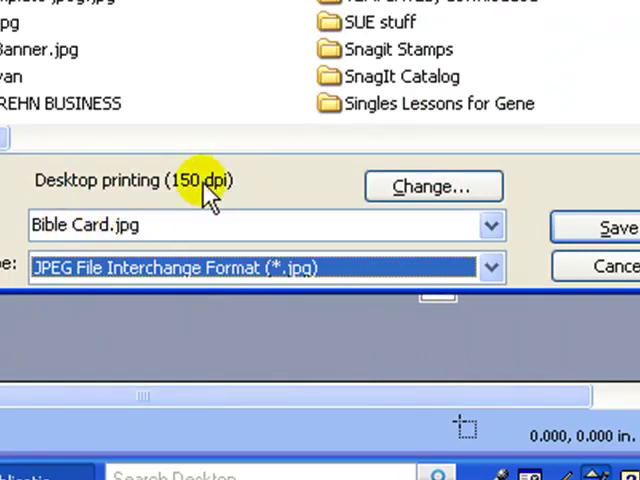
pyautogui.moveTo(330, 188)
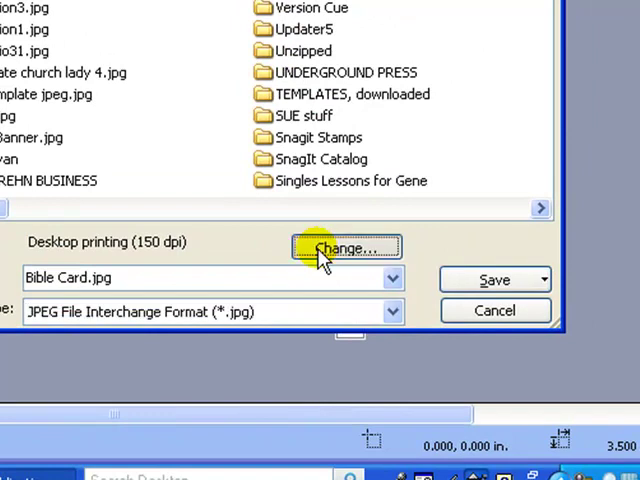
# Set the JPEG export resolution to Desktop printing (150 dpi) and confirm it.
pyautogui.click(344, 246)
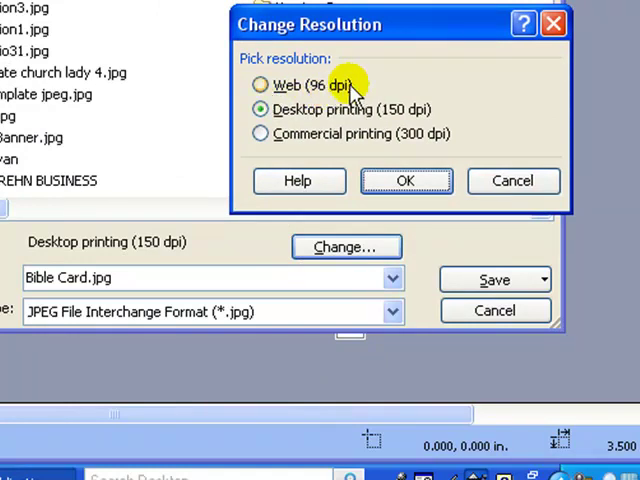
pyautogui.moveTo(390, 108)
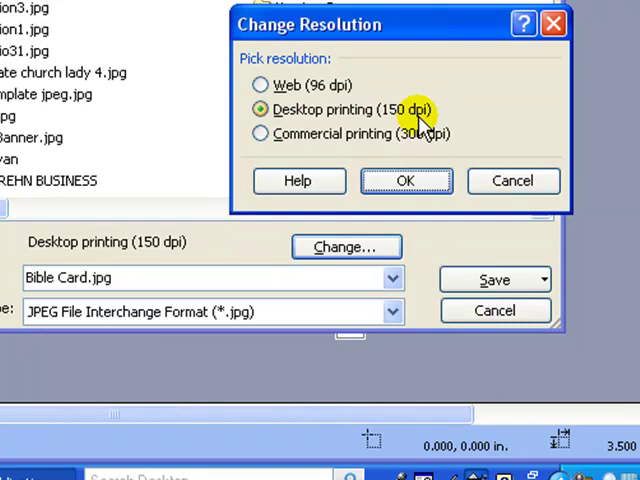
pyautogui.moveTo(260, 140)
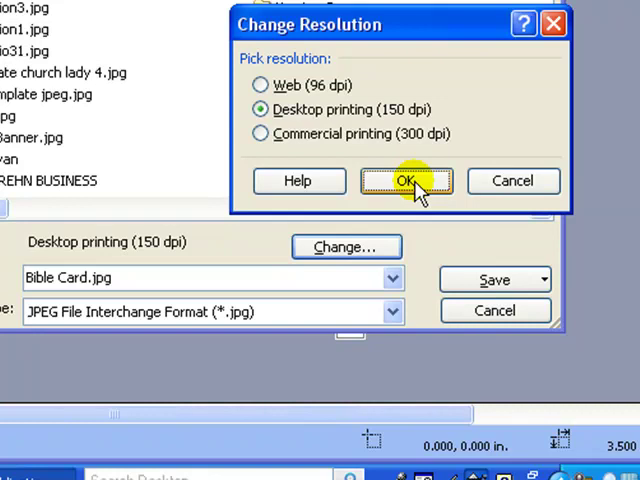
pyautogui.click(404, 180)
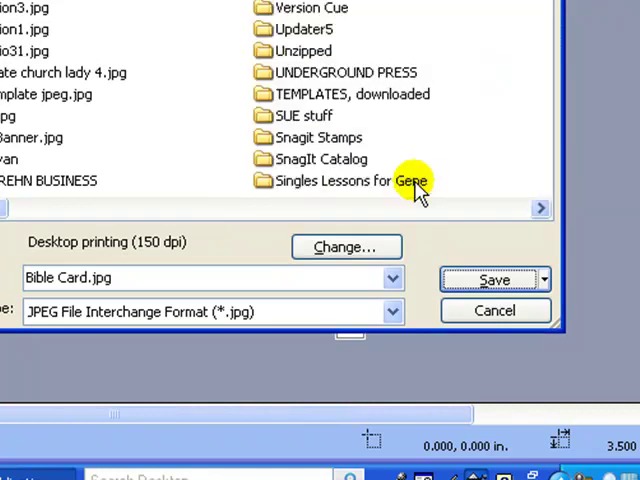
pyautogui.moveTo(410, 180)
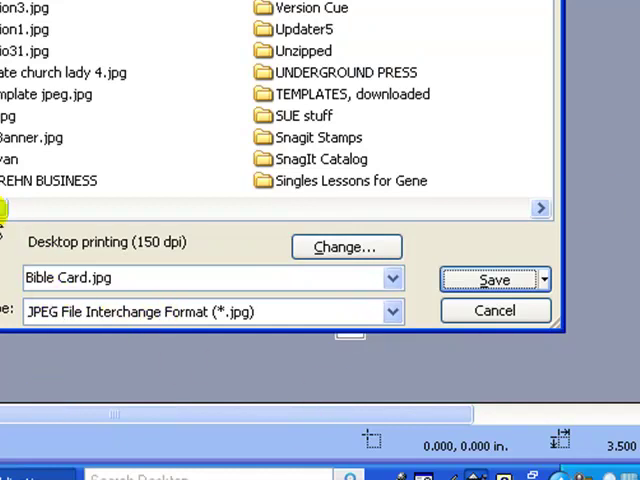
pyautogui.moveTo(168, 222)
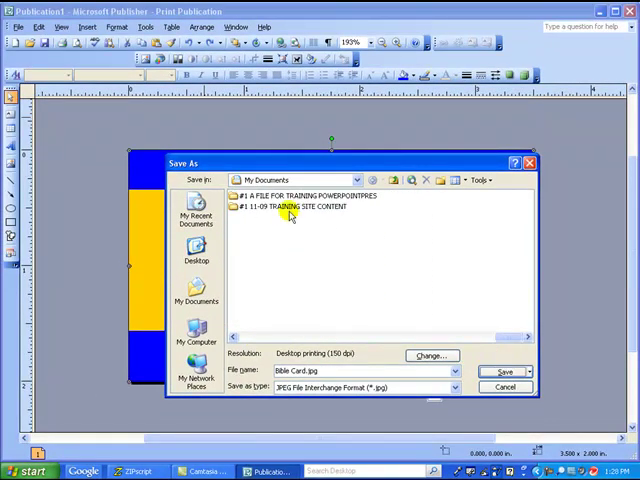
pyautogui.moveTo(300, 208)
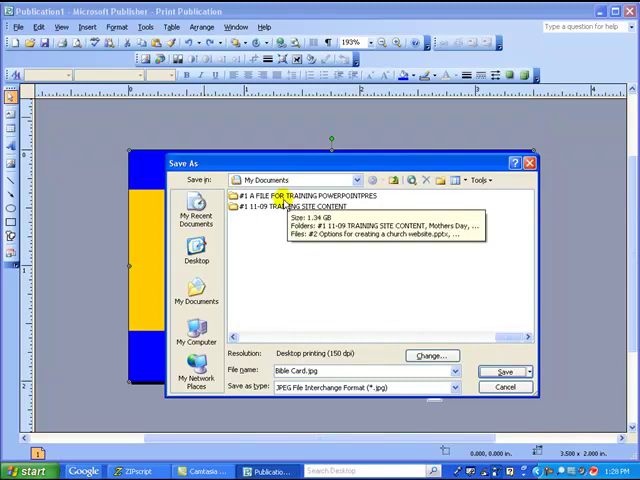
# Save Bible Card.jpg into the #1 11-09 TRAINING SITE CONTENT folder.
pyautogui.doubleClick(290, 204)
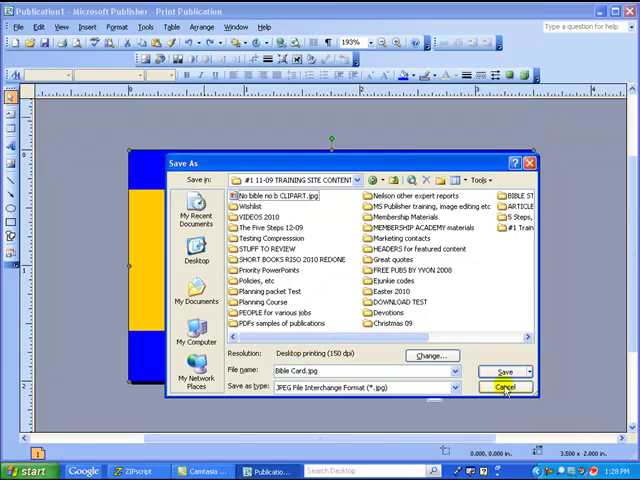
pyautogui.click(506, 388)
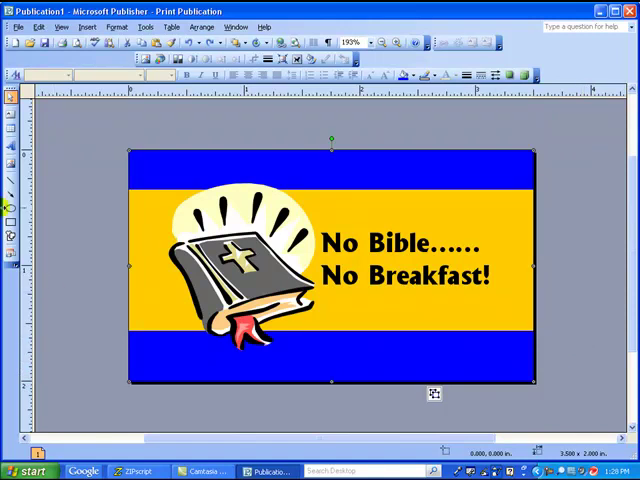
# Close the card publication, saving its changes.
pyautogui.click(16, 26)
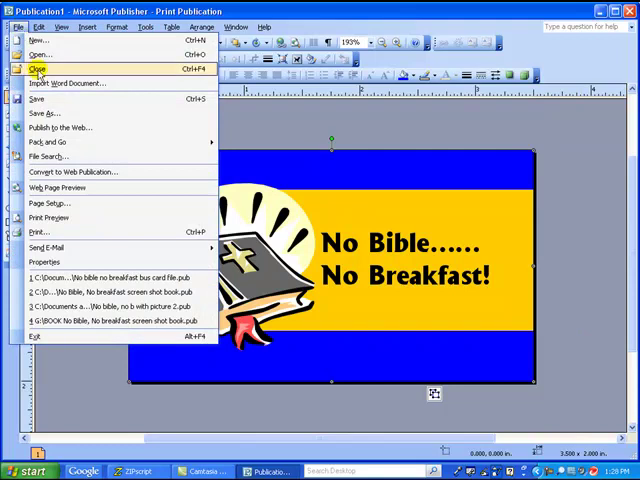
pyautogui.click(36, 68)
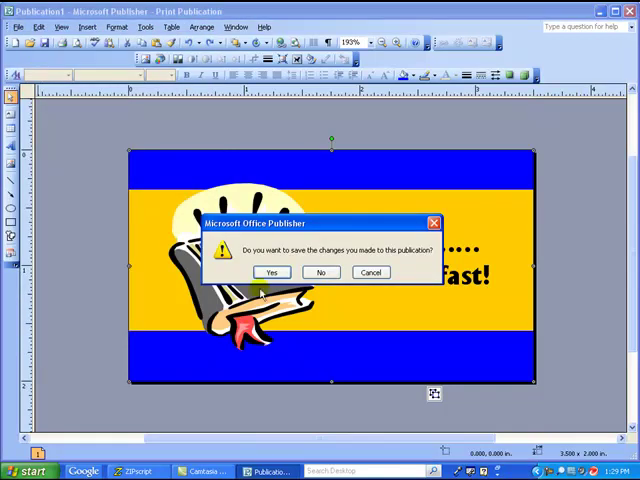
pyautogui.click(270, 272)
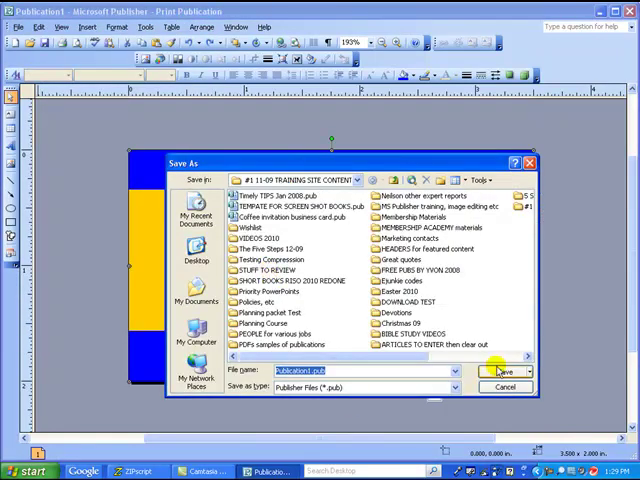
pyautogui.click(502, 370)
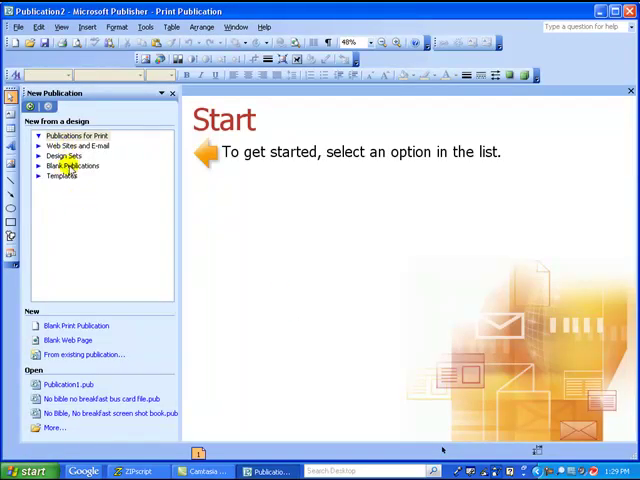
# Start a new Blank Print Publication from the start pane.
pyautogui.click(72, 166)
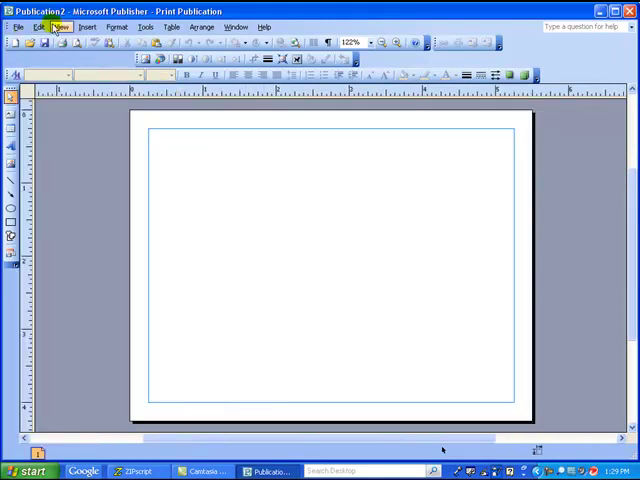
# Insert the No Bible No Breakfast JPEG from the training site content folder onto the page.
pyautogui.click(90, 28)
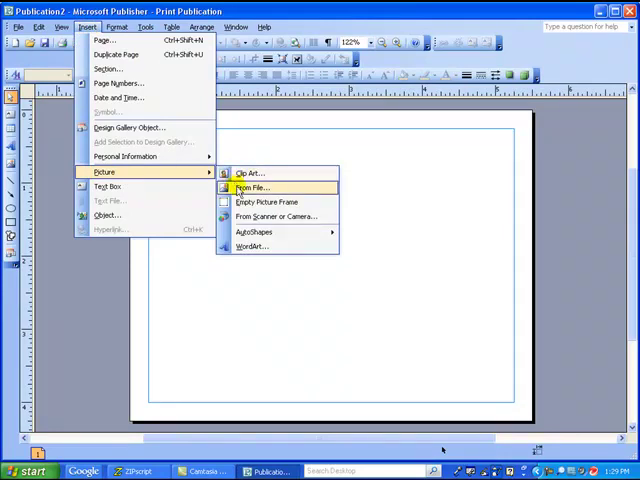
pyautogui.click(252, 188)
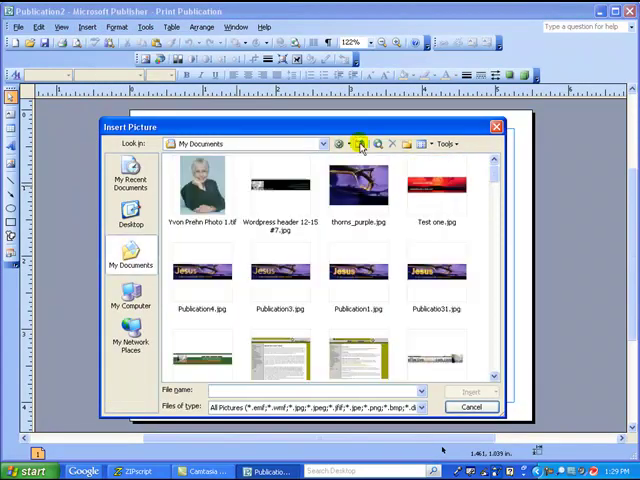
pyautogui.click(360, 144)
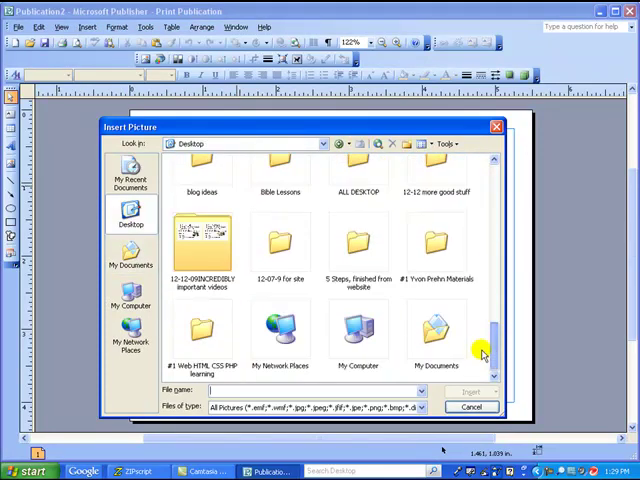
pyautogui.click(430, 244)
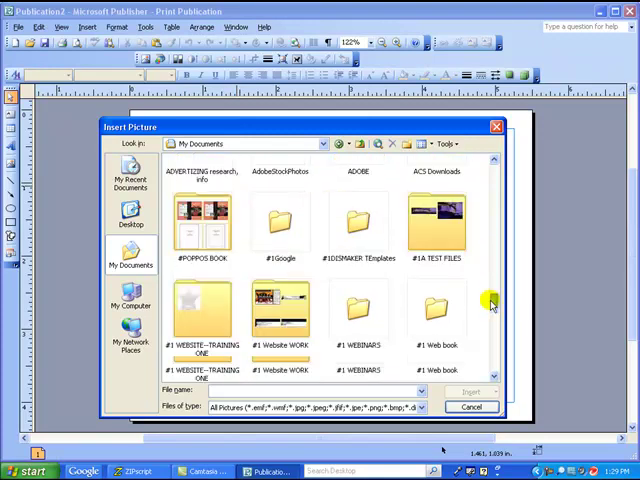
pyautogui.scroll(-3)
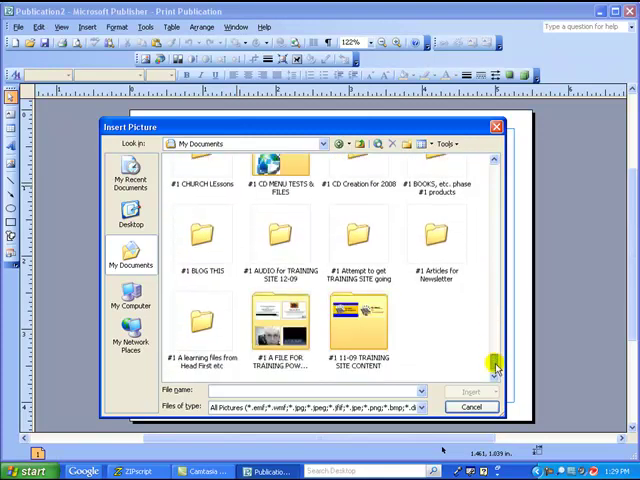
pyautogui.doubleClick(356, 320)
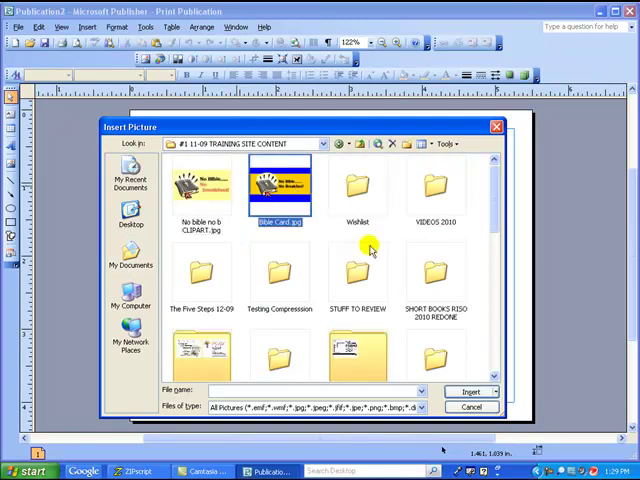
pyautogui.click(474, 392)
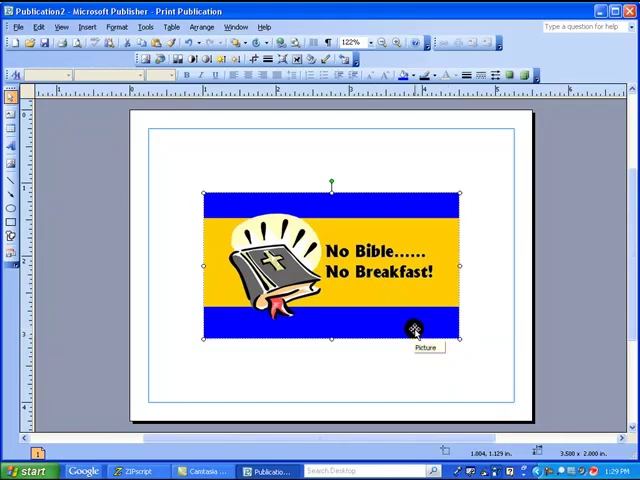
pyautogui.moveTo(428, 324)
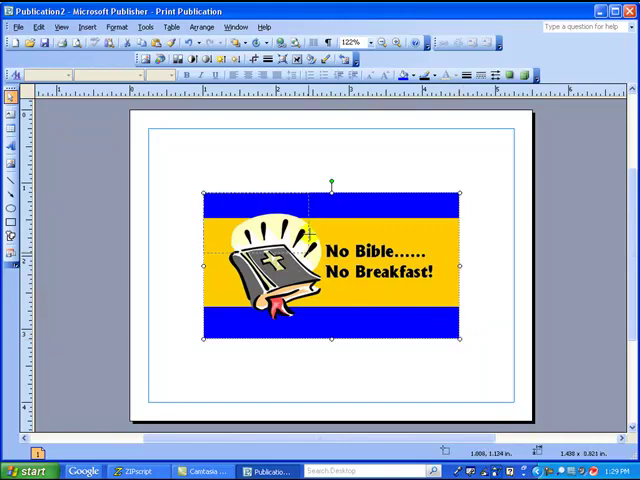
# Shrink the card picture toward the top left of the page.
pyautogui.moveTo(456, 338); pyautogui.dragTo(308, 252)
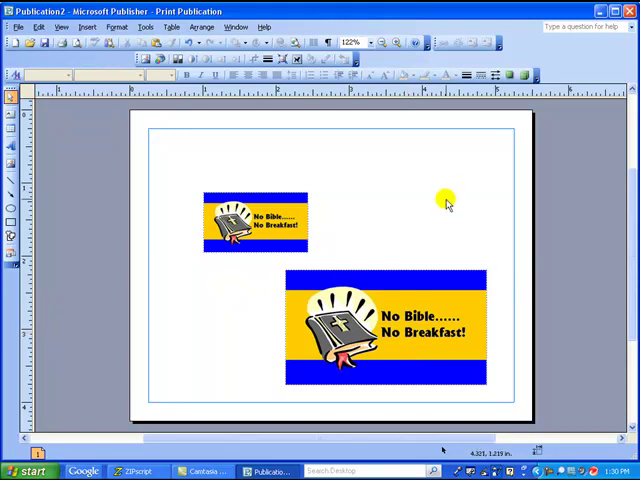
pyautogui.moveTo(568, 244)
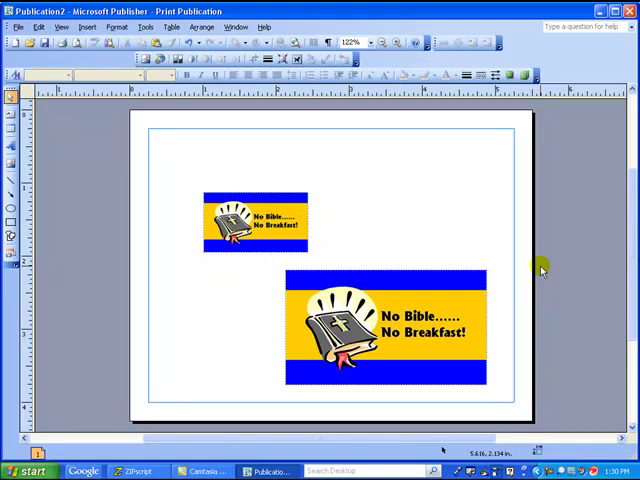
pyautogui.moveTo(564, 420)
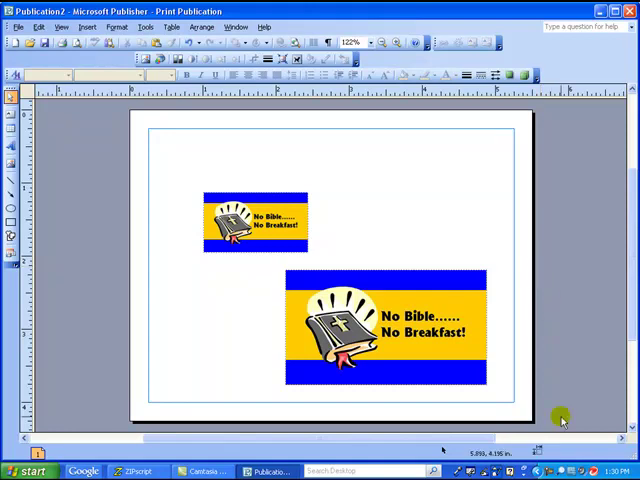